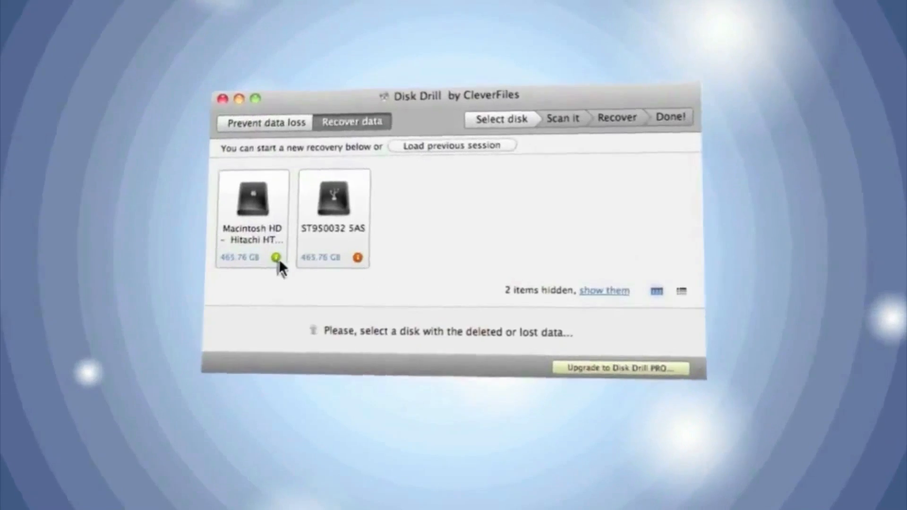
Step: Choose the Macintosh HD partition as the recovery source, revealing its scan methods
left_click(252, 199)
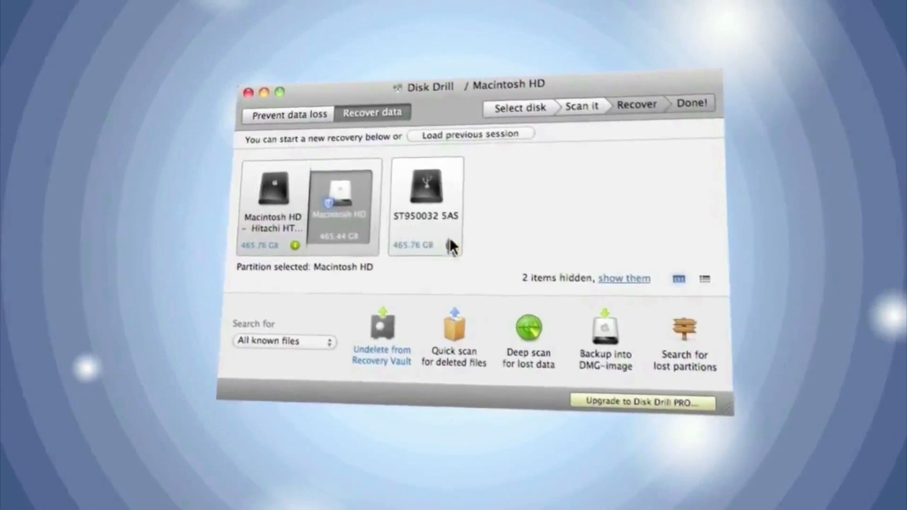
Step: Switch to the Prevent data loss view where Recovery Vault protection is ON
left_click(528, 340)
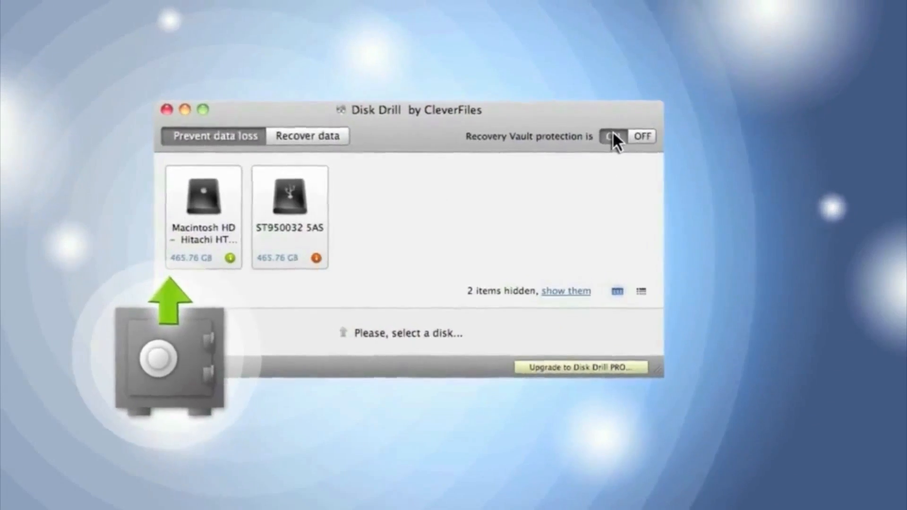
Step: Return to the Recover data view listing the available disks
left_click(309, 136)
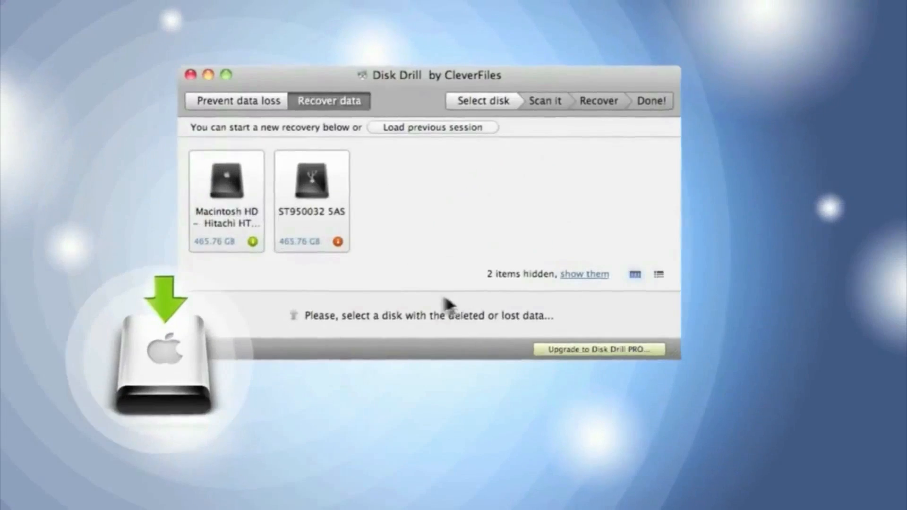
Step: Select the whole Hitachi HTS545050B9SA02 disk and start a lost-partition search on it
left_click(306, 180)
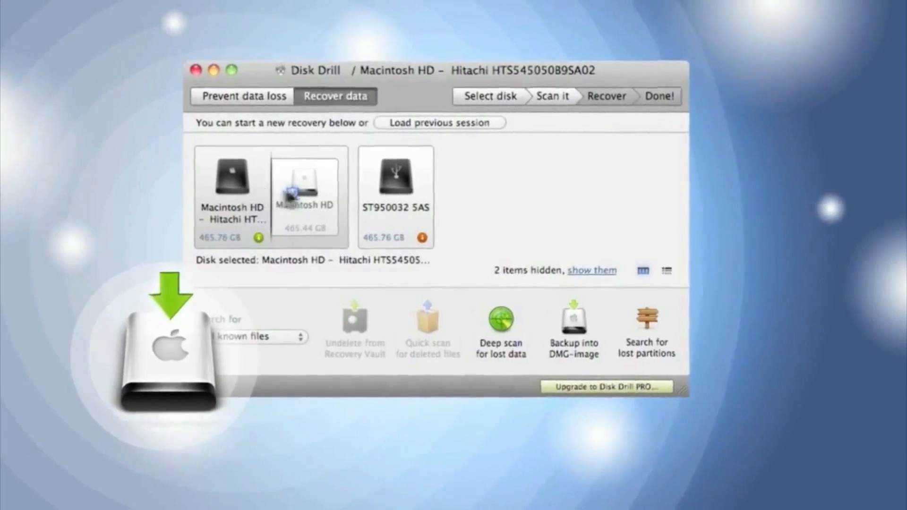
left_click(573, 327)
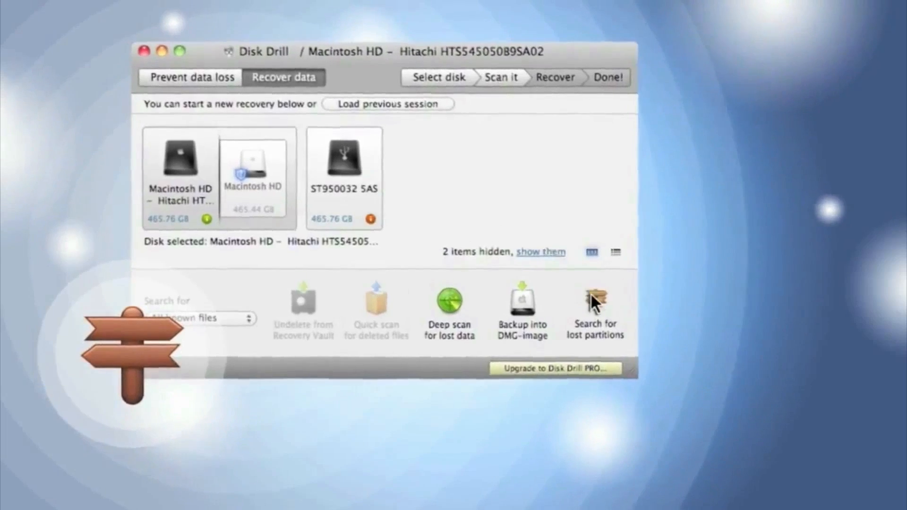
left_click(595, 303)
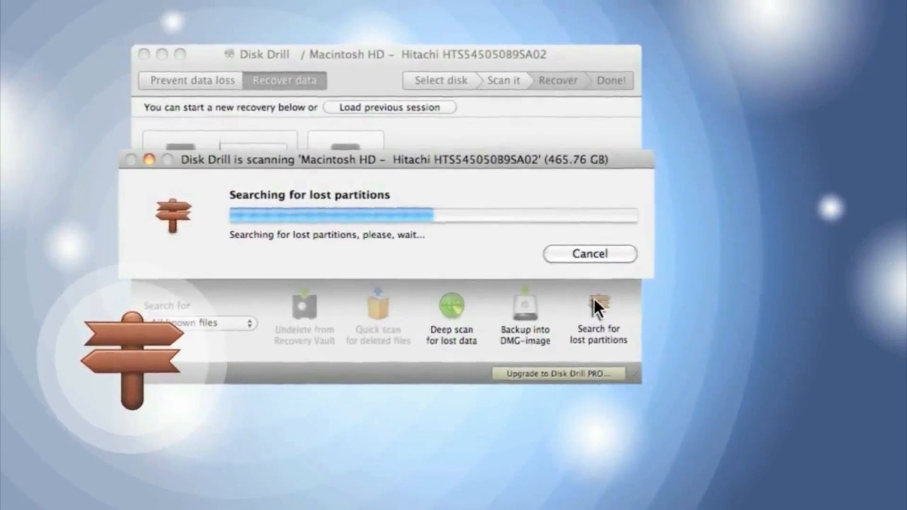